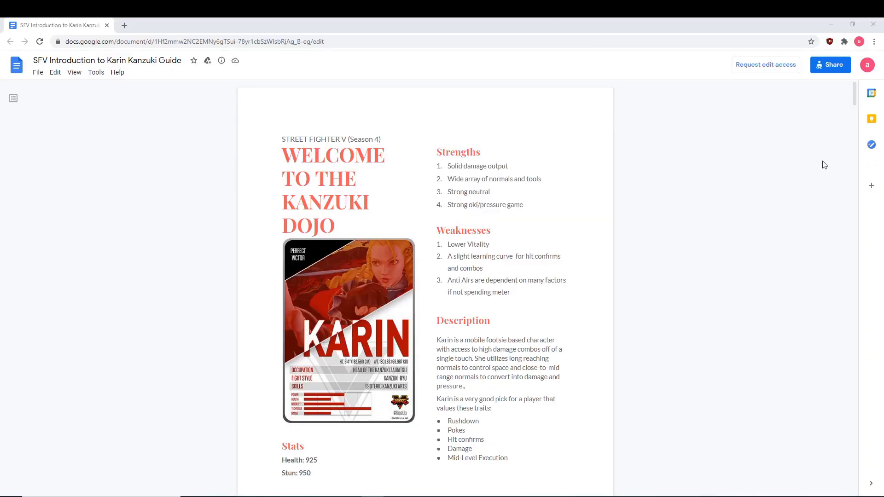
# Step: Scroll down the Karin Kanzuki guide past the combo tables and oki section to the super guidelines
pyautogui.scroll(-3)
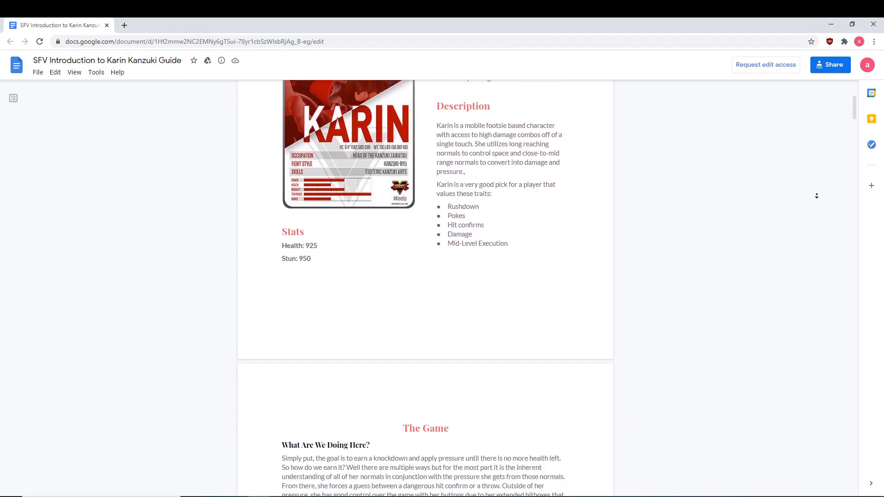
pyautogui.scroll(-3)
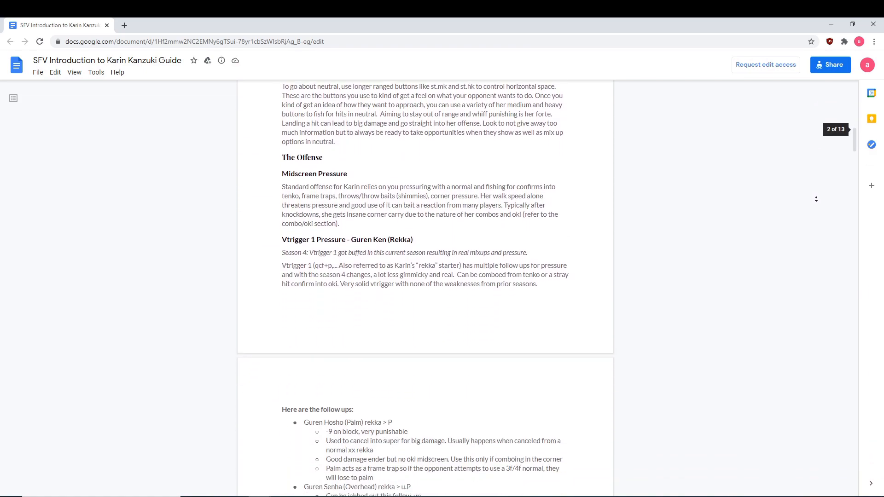
pyautogui.scroll(-3)
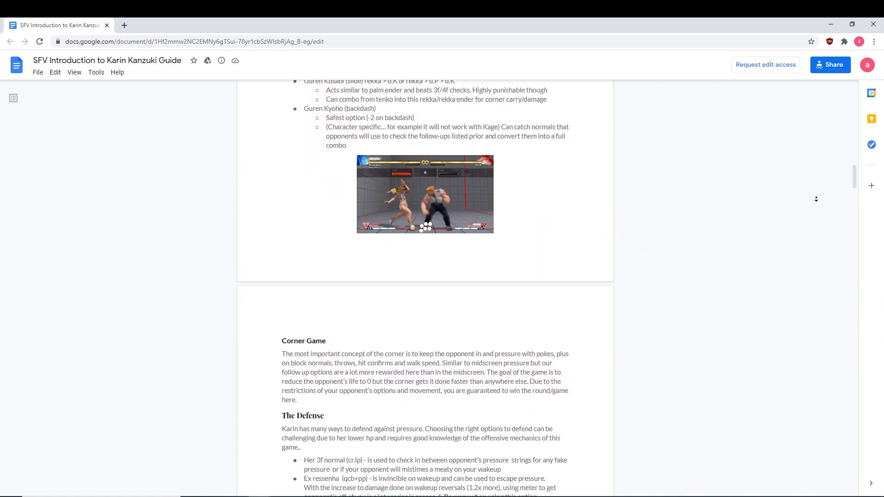
pyautogui.scroll(-3)
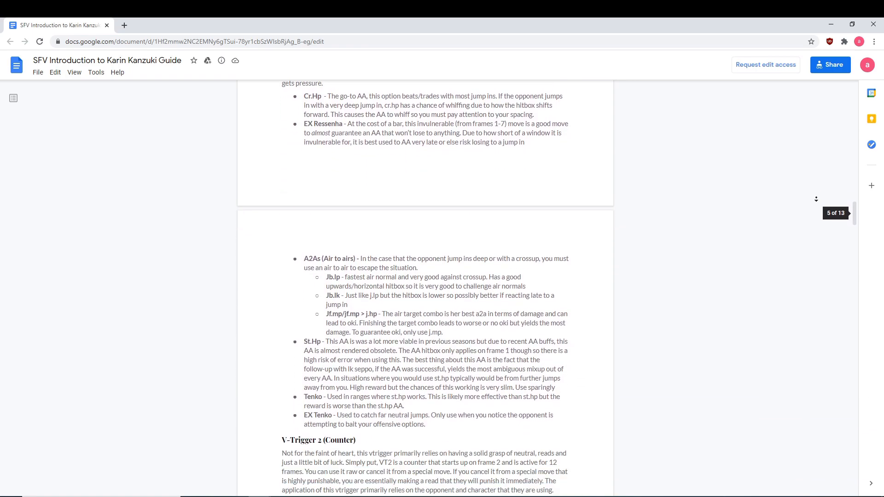
pyautogui.scroll(-3)
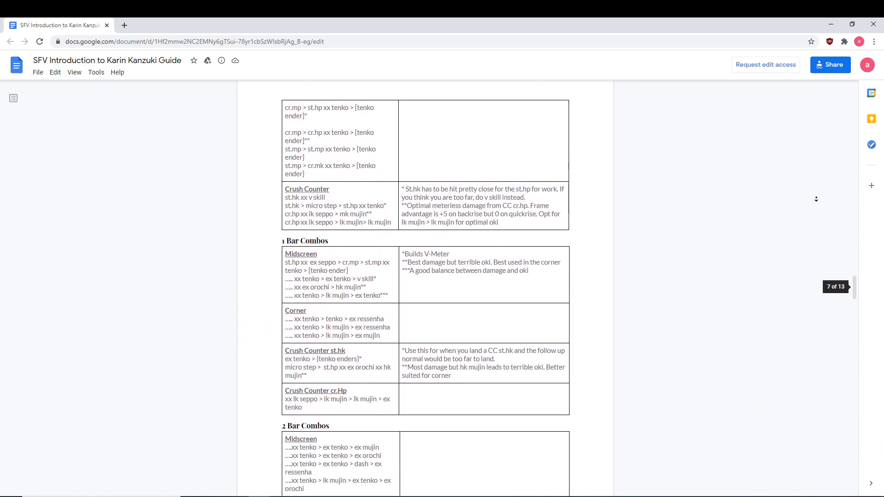
pyautogui.scroll(-3)
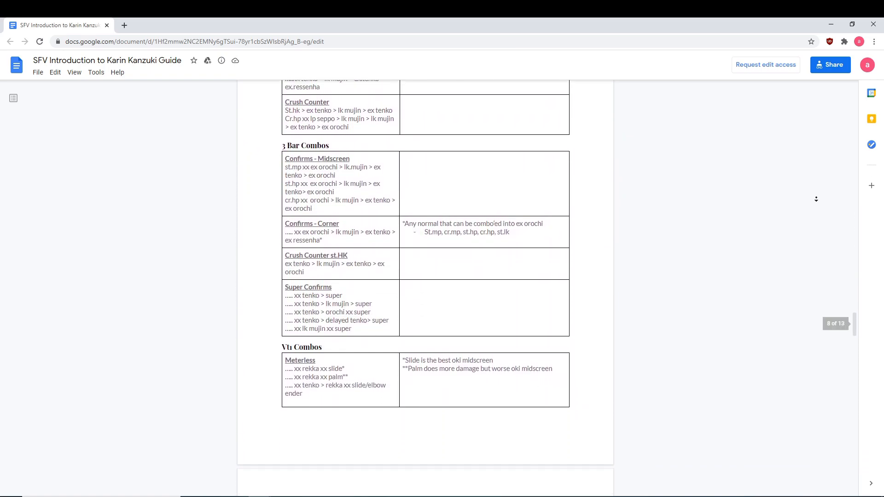
pyautogui.scroll(-3)
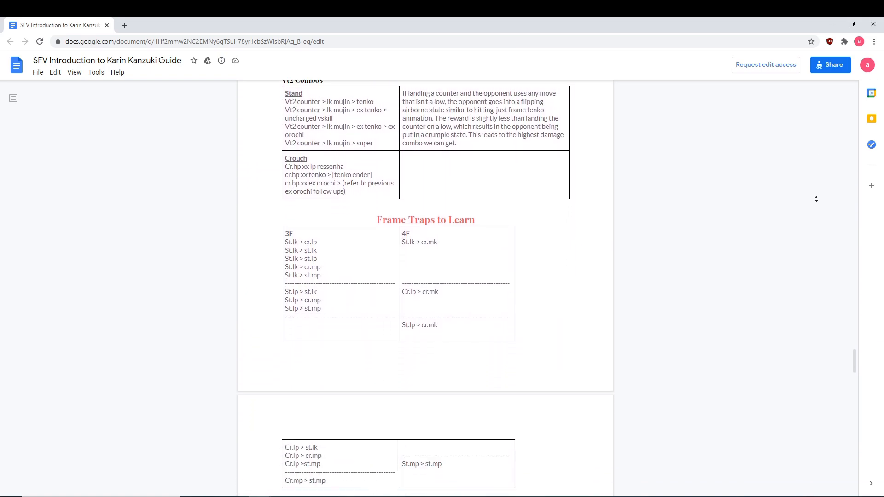
pyautogui.scroll(-3)
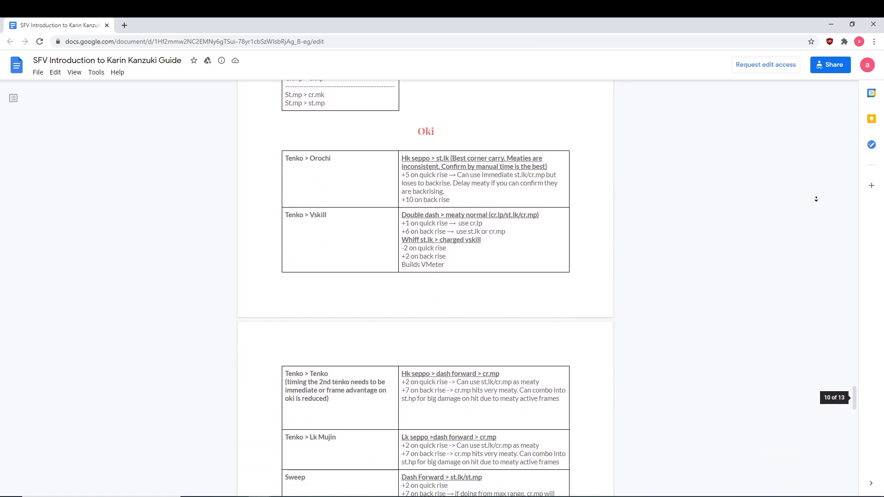
pyautogui.scroll(-3)
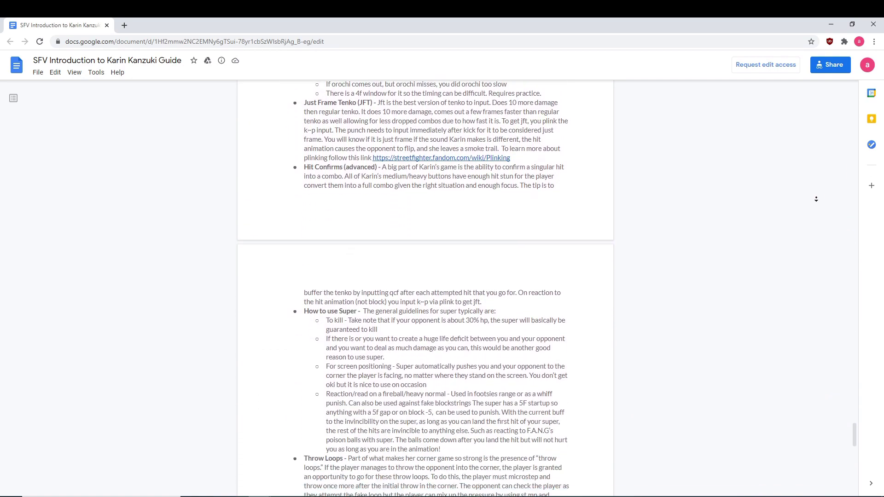
pyautogui.scroll(-3)
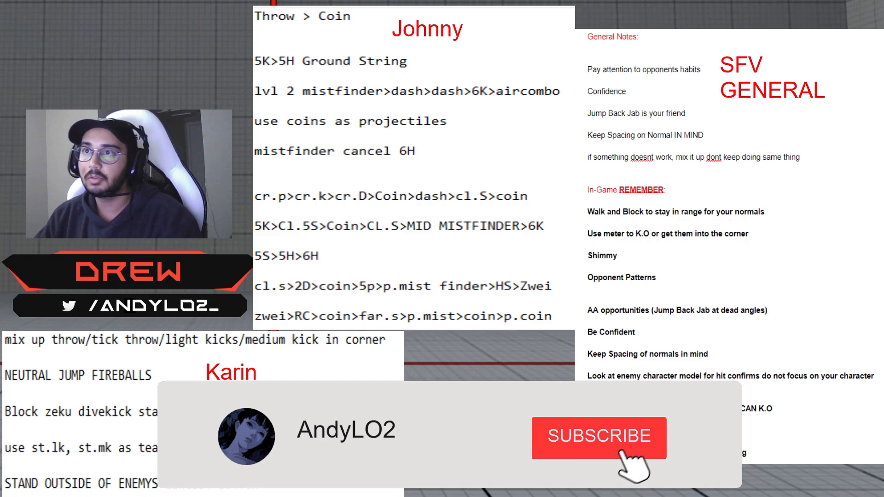
pyautogui.click(599, 442)
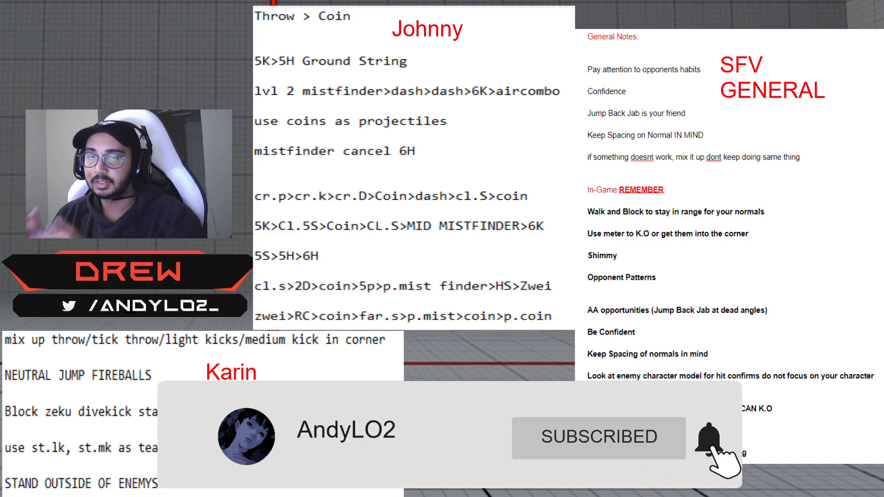